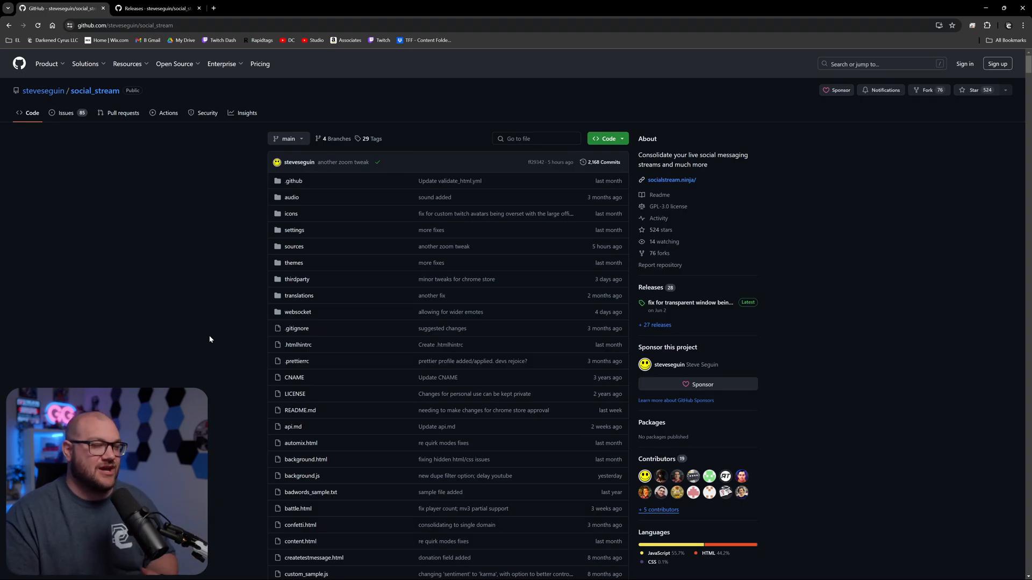
# - Scroll past the social_stream file list down to the README's table of contents
pyautogui.scroll(-3)
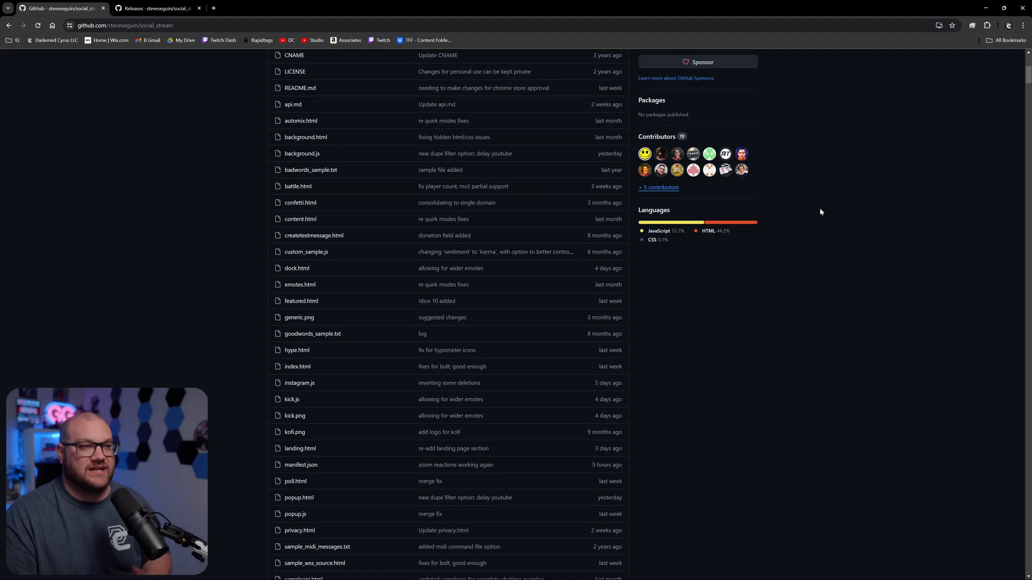
pyautogui.scroll(-3)
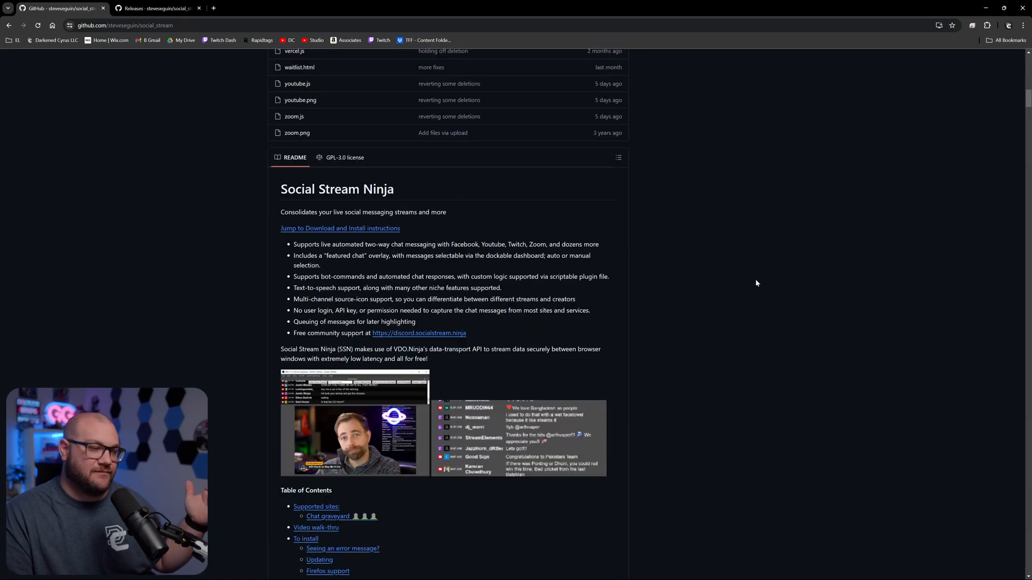
pyautogui.scroll(-3)
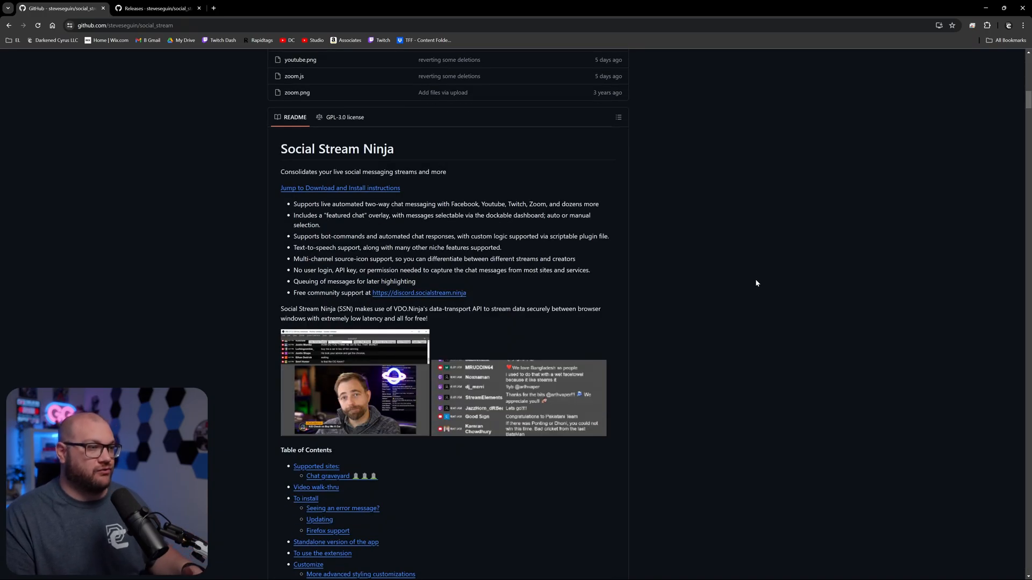
pyautogui.scroll(-3)
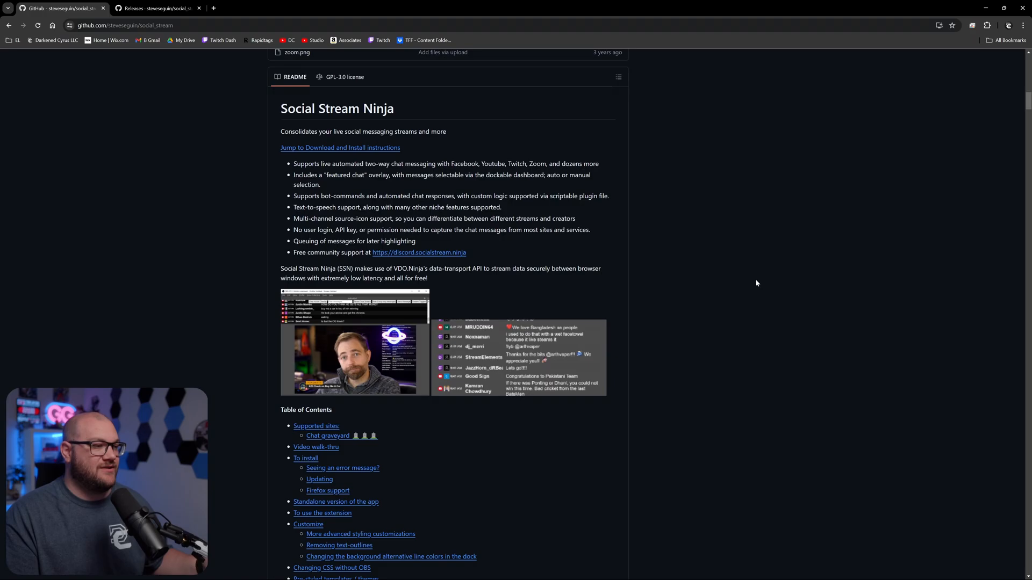
pyautogui.scroll(-3)
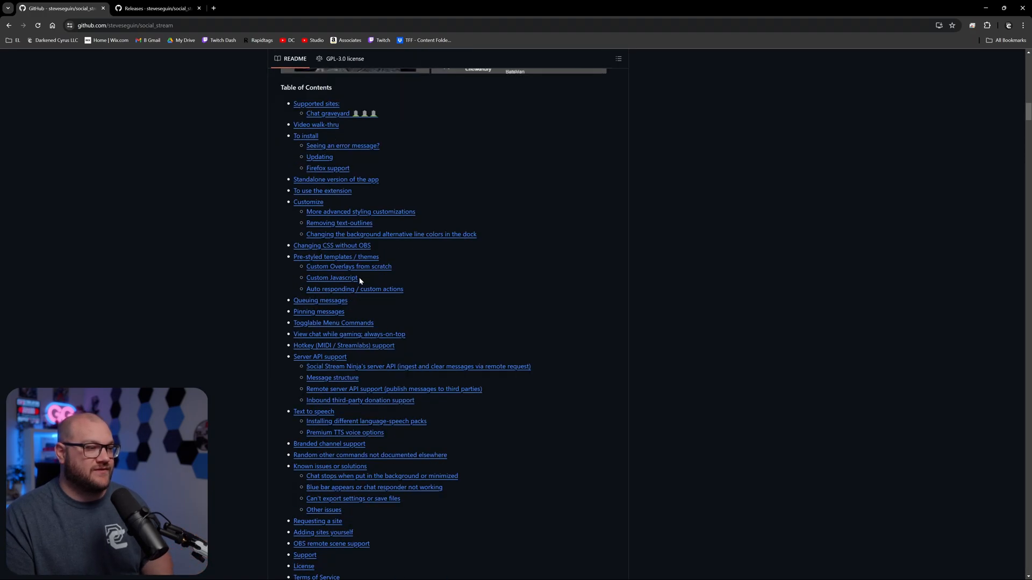
pyautogui.scroll(-3)
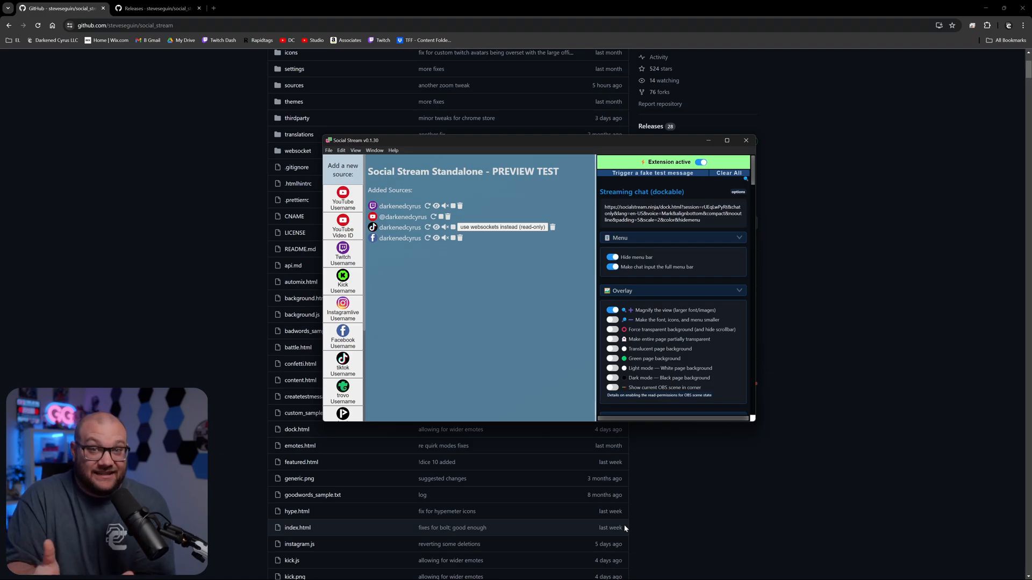
# - View the Releases tab and select the latest 0.1.30 release version
pyautogui.click(156, 8)
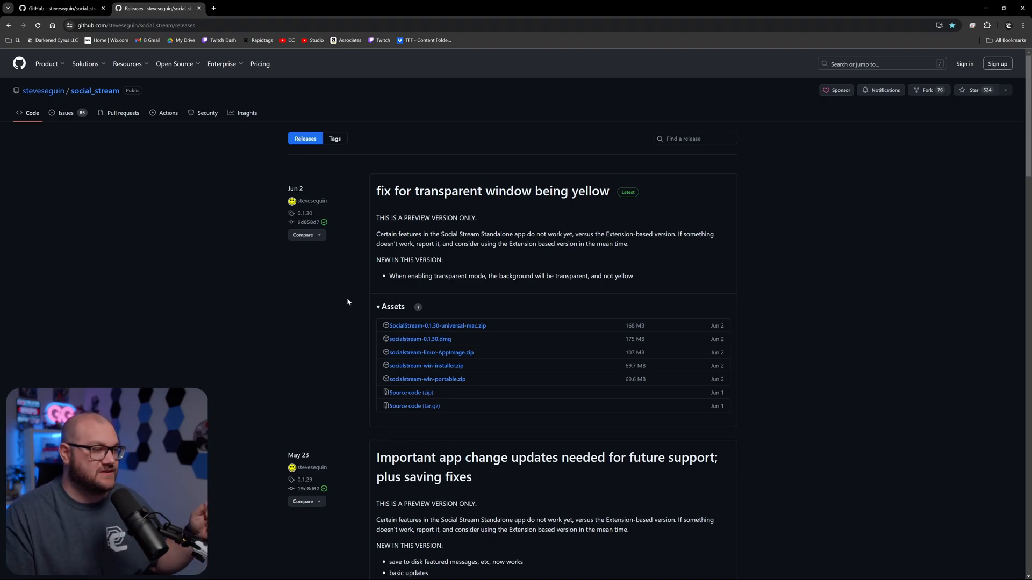
pyautogui.doubleClick(305, 213)
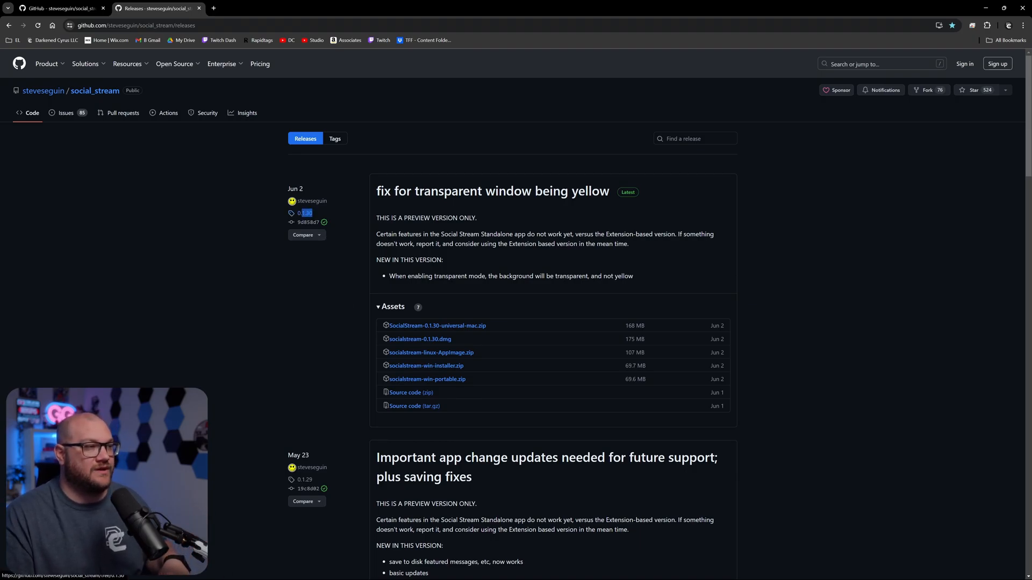
pyautogui.click(59, 8)
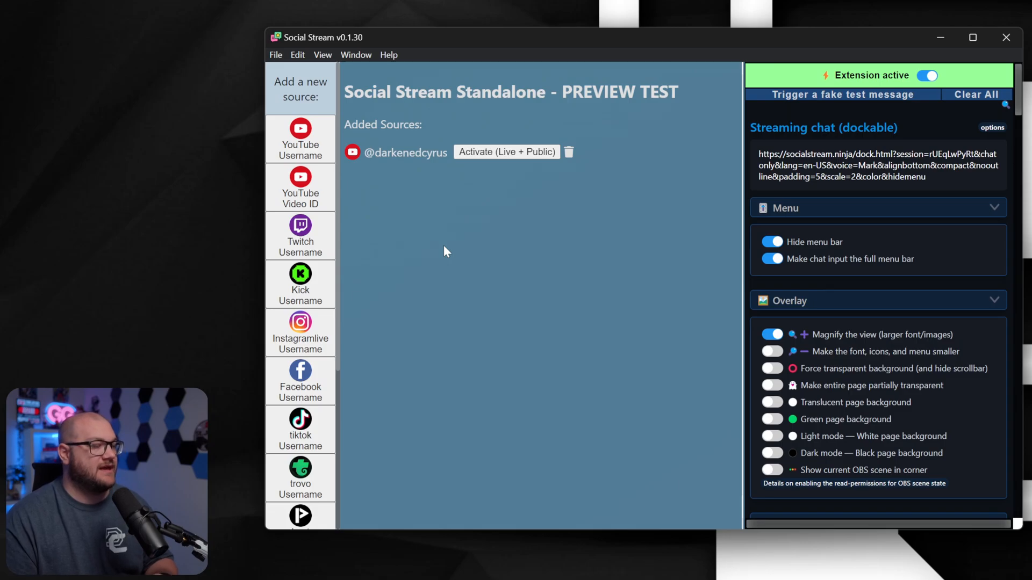
pyautogui.moveTo(353, 152)
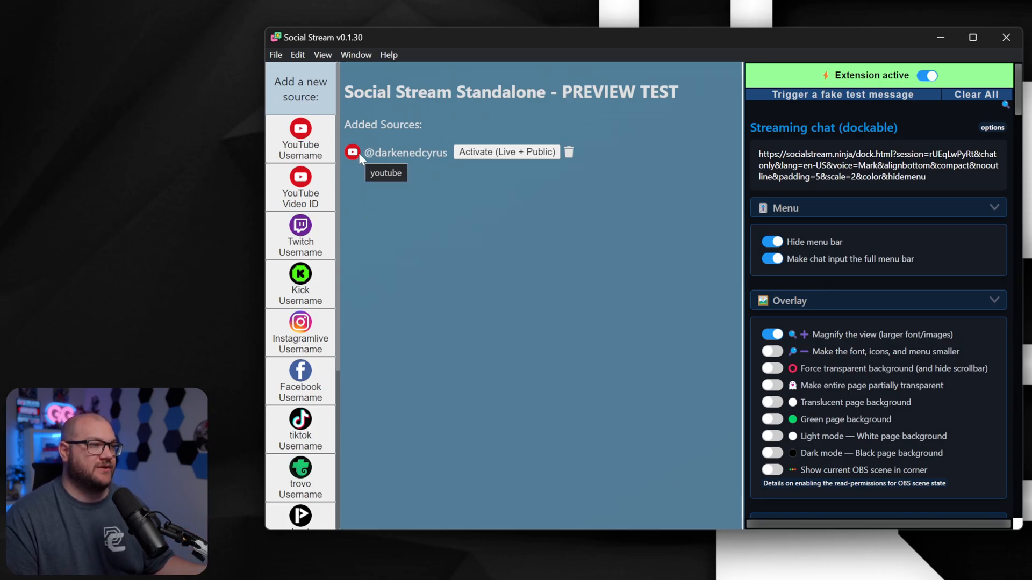
pyautogui.moveTo(300, 234)
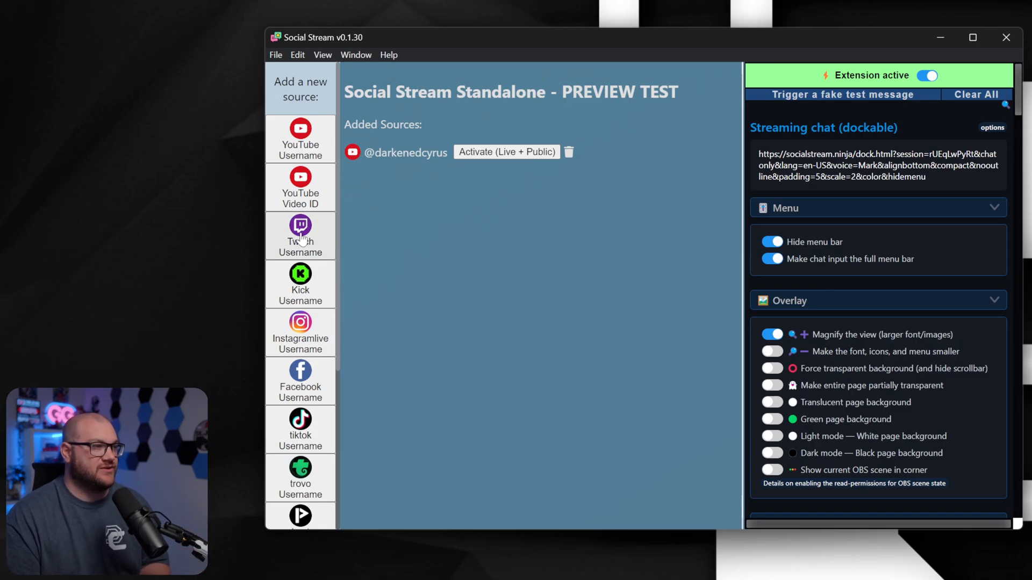
# - Add a Twitch Username source for darkenedcyrus
pyautogui.click(300, 235)
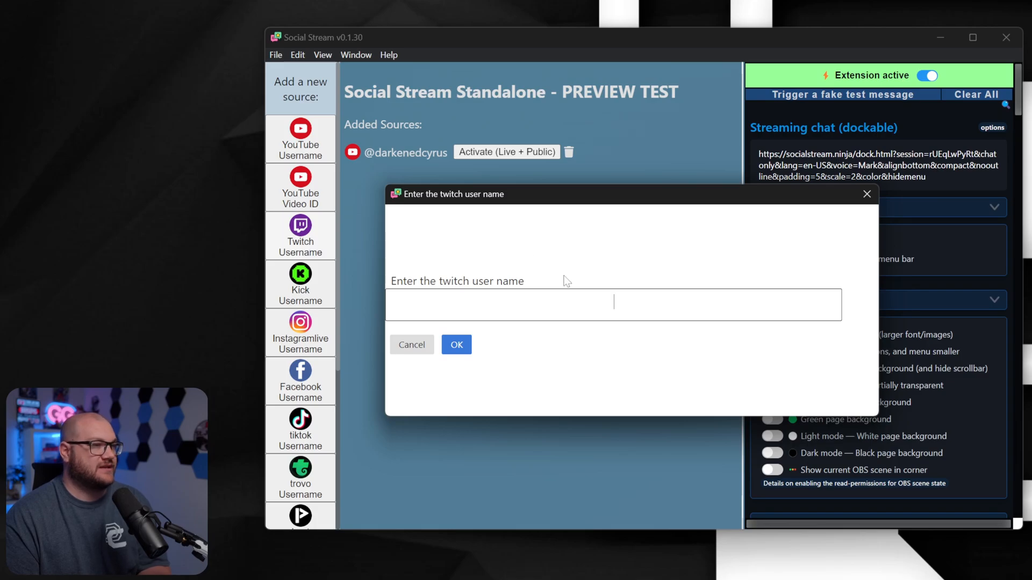
pyautogui.write('darkenedcyrus')
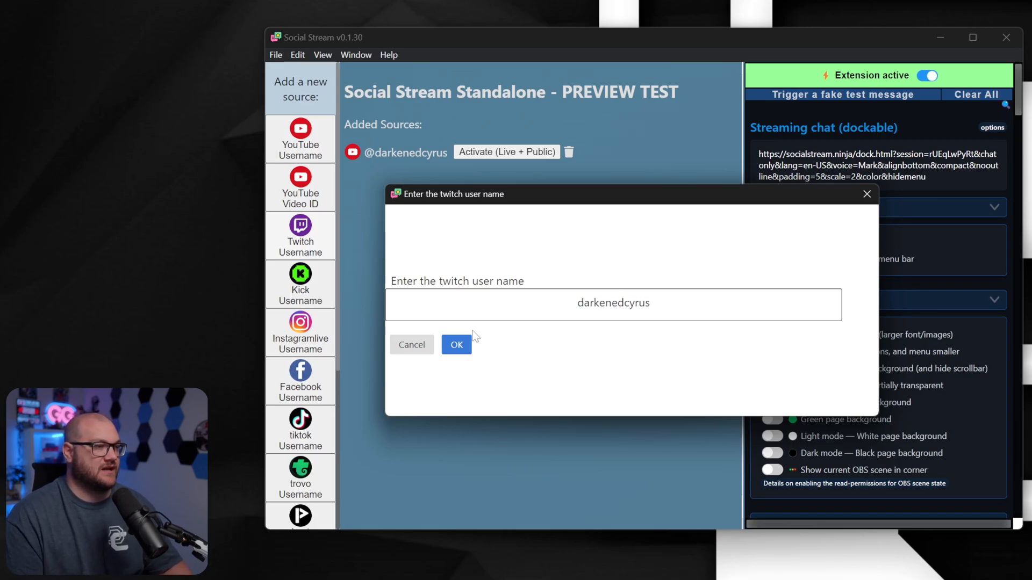
pyautogui.click(456, 344)
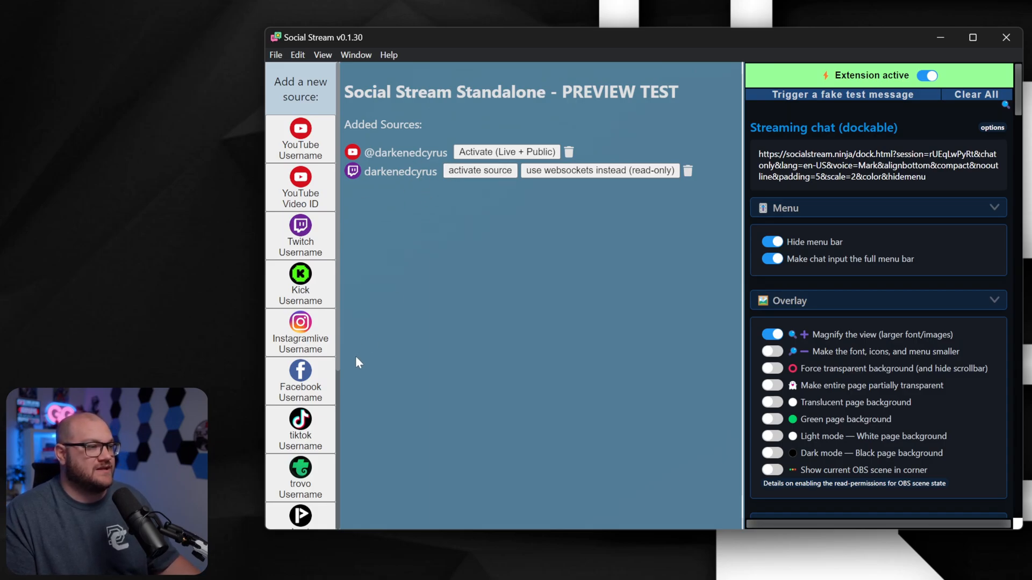
# - Add TikTok and Facebook username sources for darkenedcyrus
pyautogui.click(300, 421)
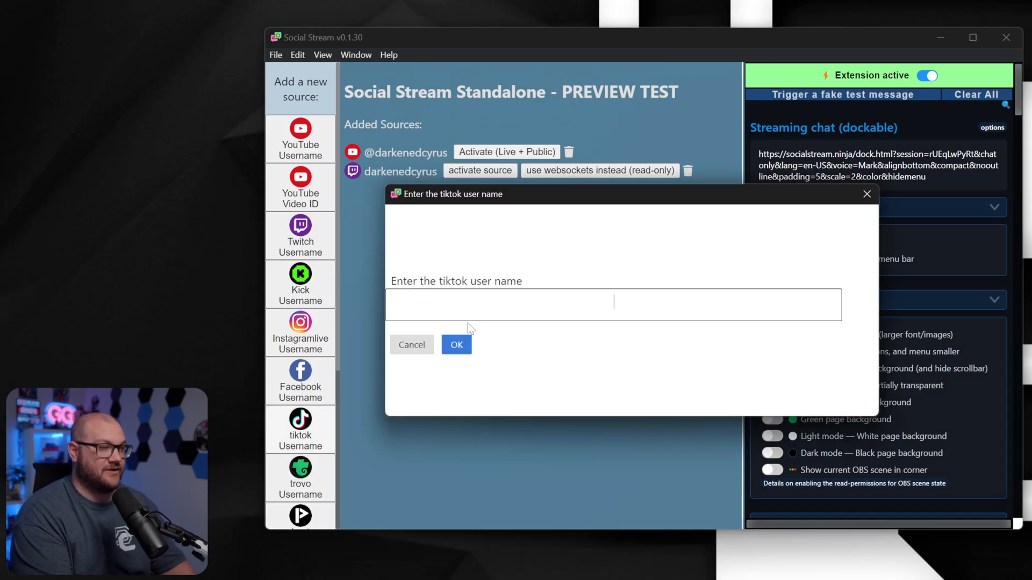
pyautogui.write('darkenedcyrus')
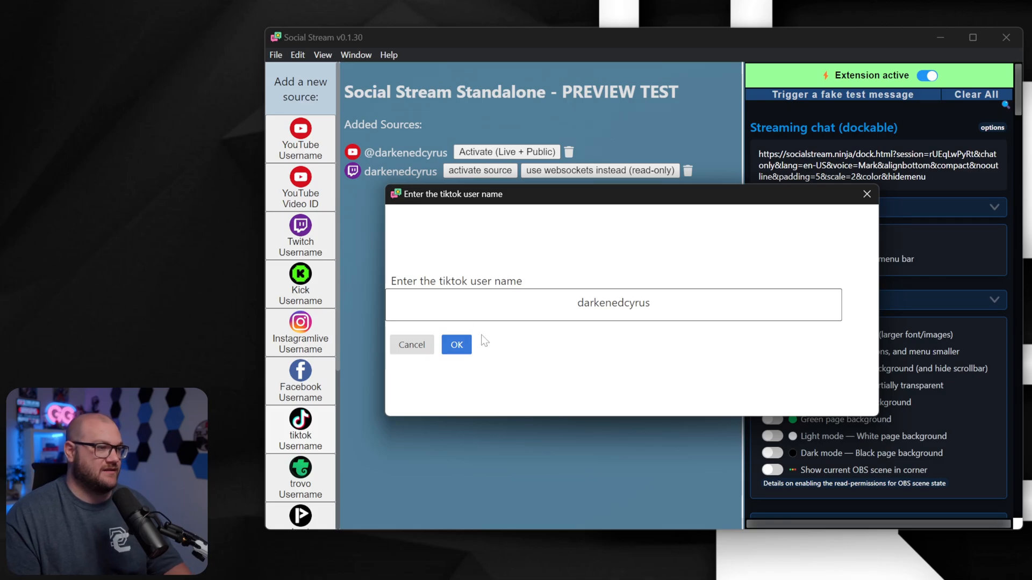
pyautogui.click(456, 344)
pyautogui.write('darkenedc')
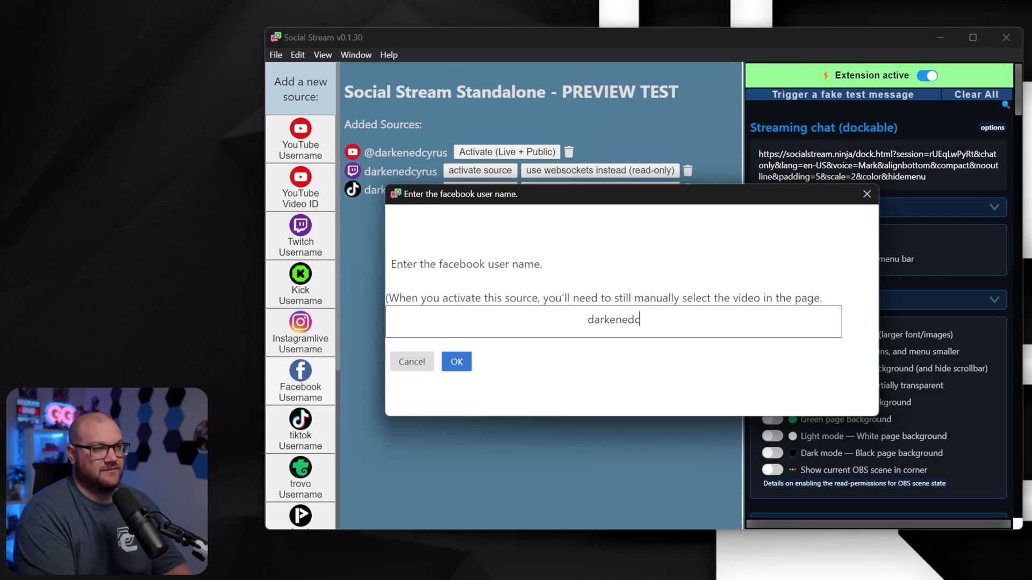
pyautogui.click(456, 361)
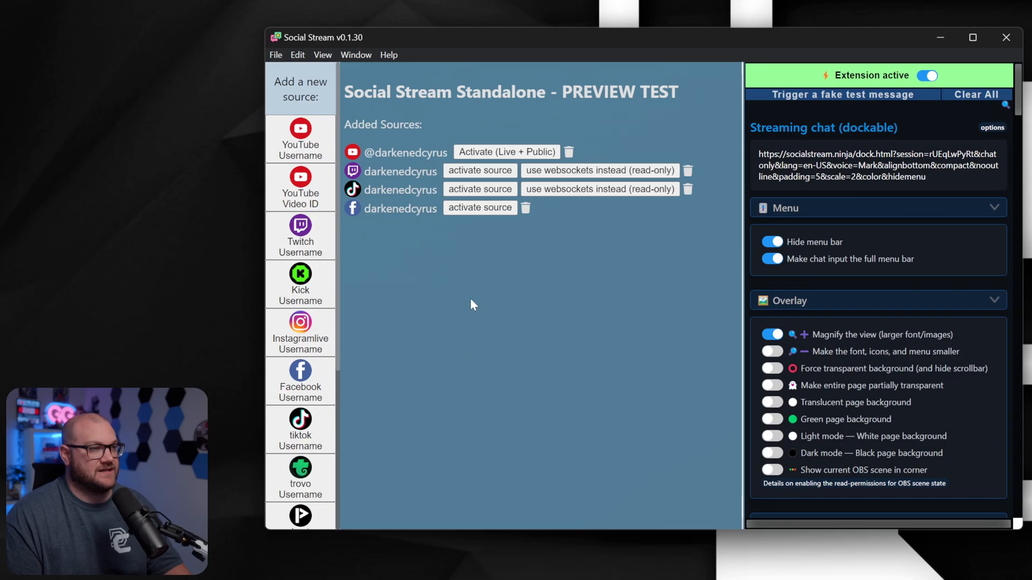
# - Add a Kick username source for darkenedcyrus
pyautogui.click(299, 283)
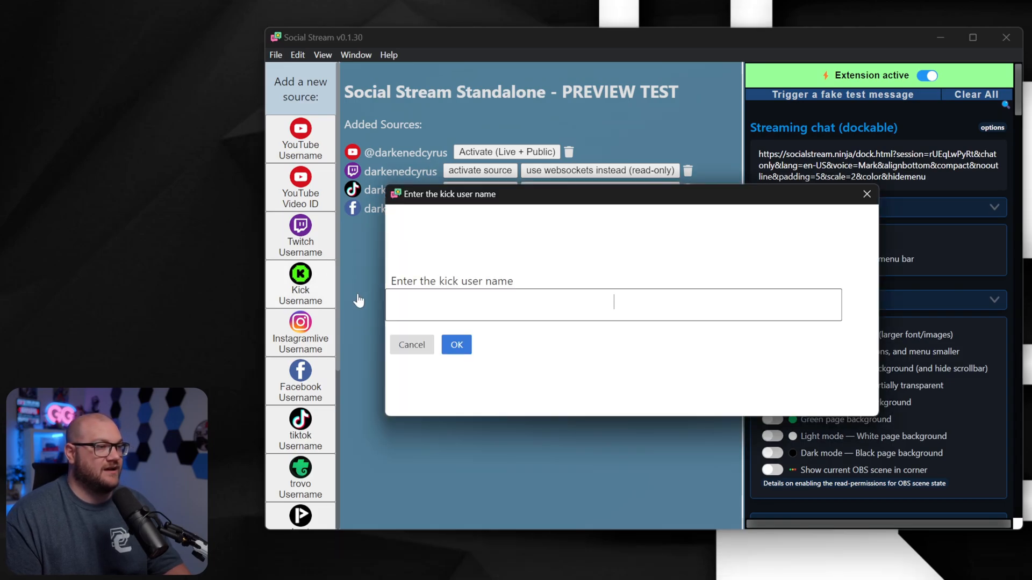
pyautogui.write('darkenedcyrus')
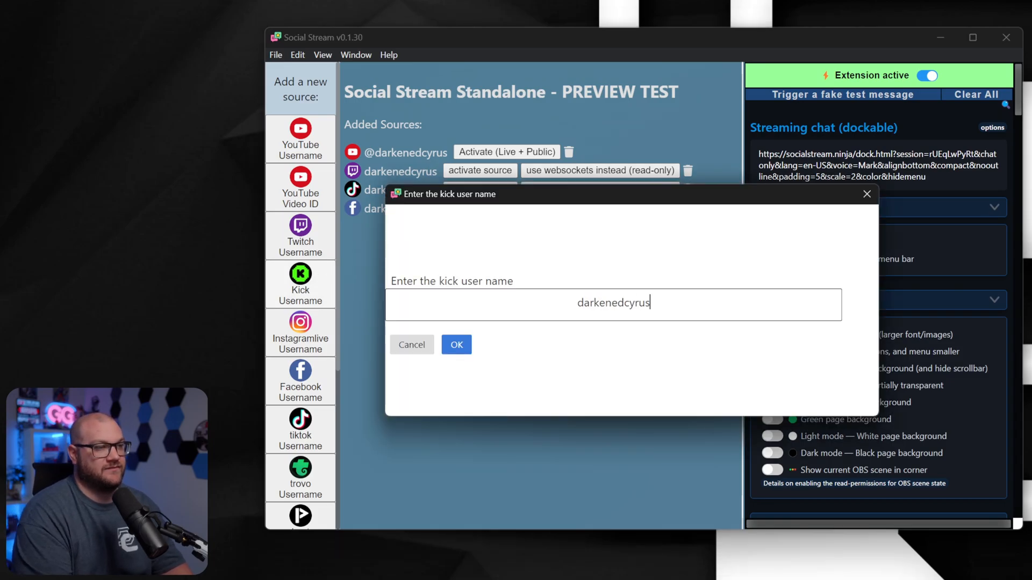
pyautogui.click(457, 344)
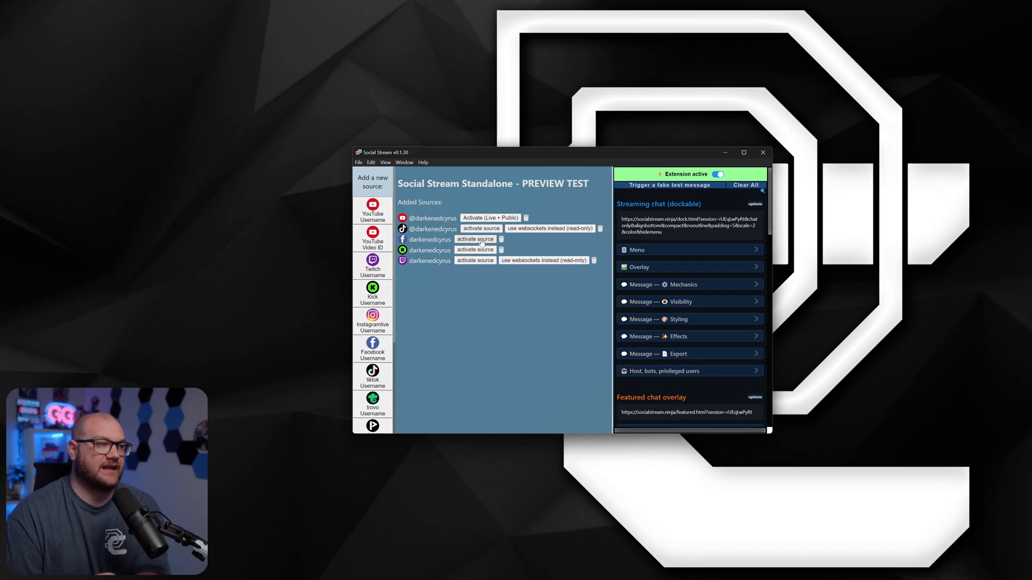
# - Activate the sources, dismiss the Facebook login prompt, and view TikTok's live page
pyautogui.click(475, 239)
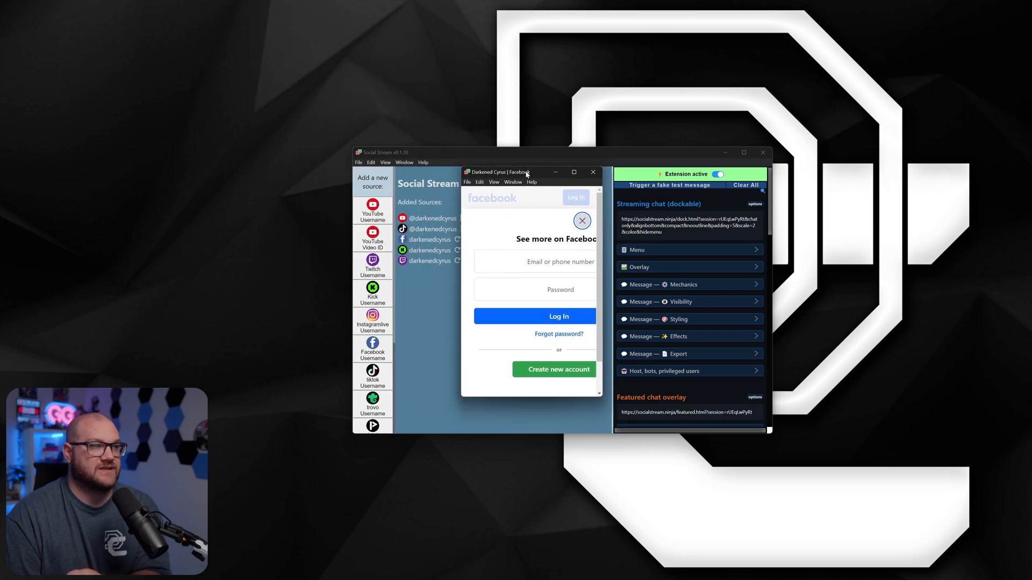
pyautogui.click(581, 221)
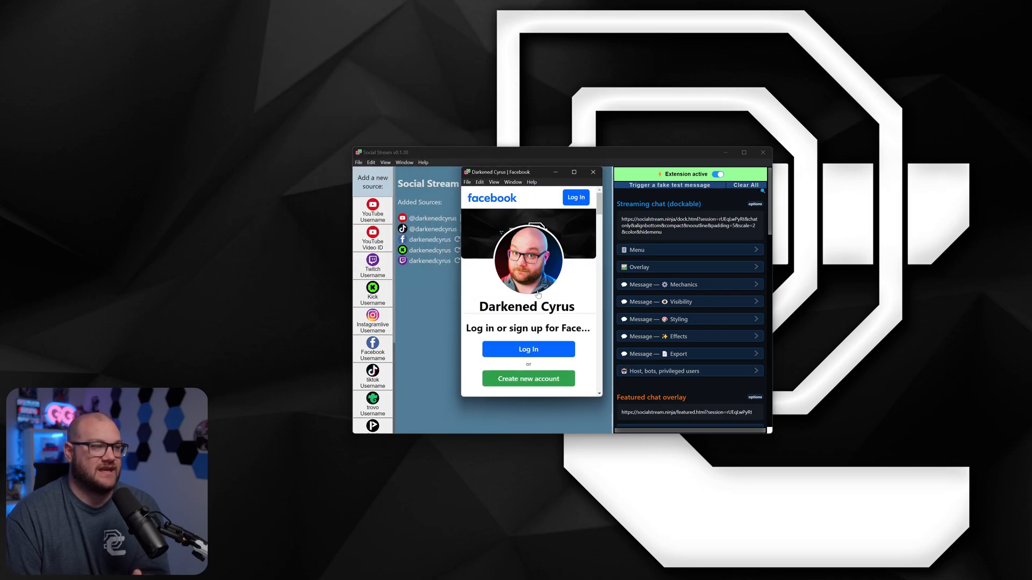
pyautogui.click(593, 172)
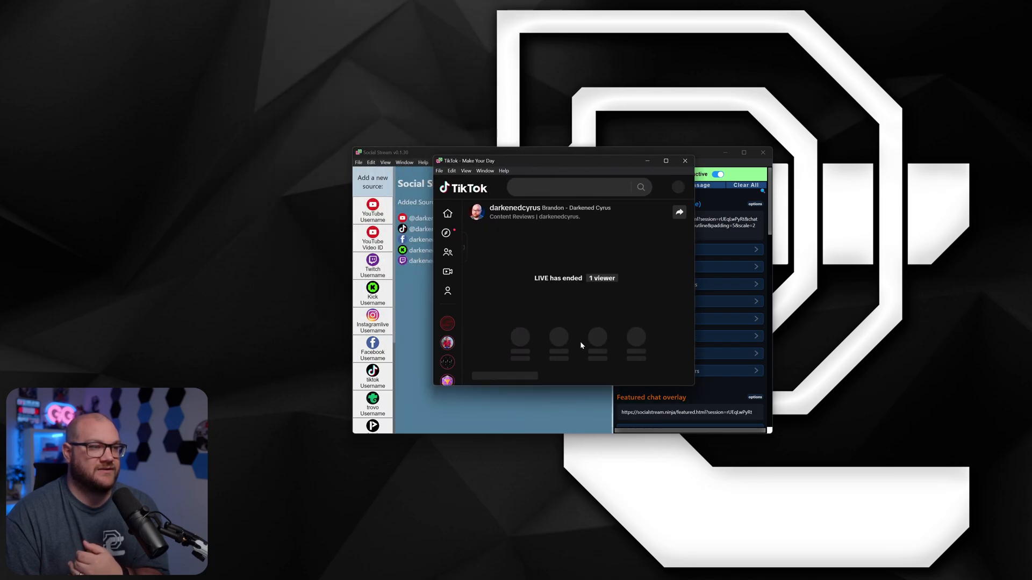
pyautogui.click(684, 161)
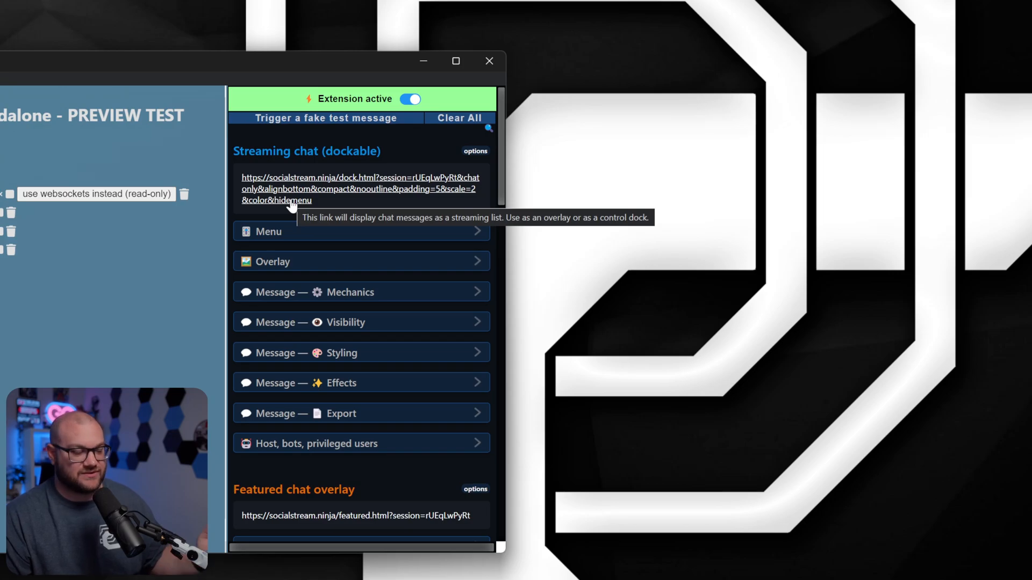
pyautogui.moveTo(327, 265)
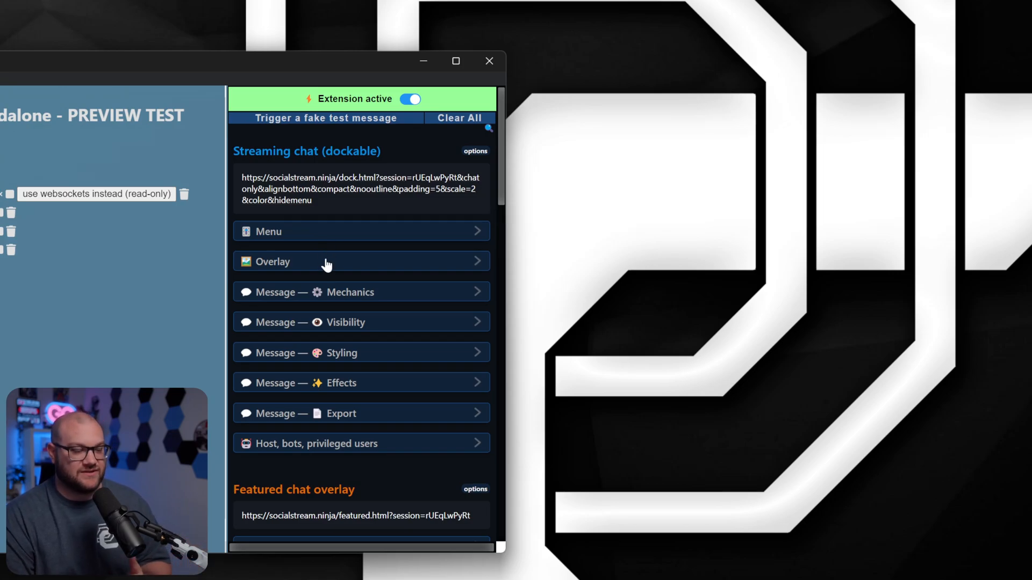
# - Open the dockable streaming chat's overlay display options
pyautogui.click(361, 262)
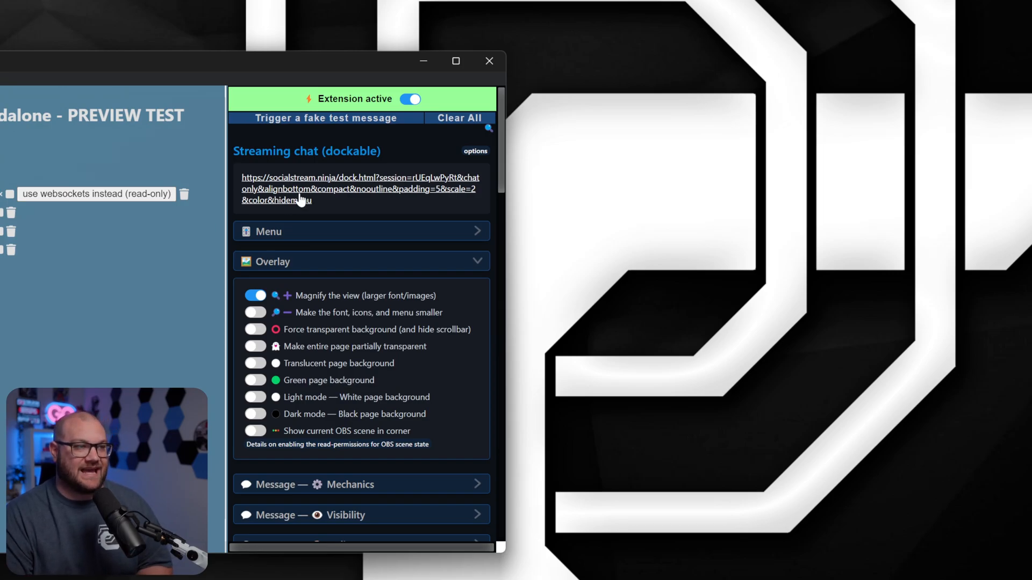
pyautogui.moveTo(372, 192)
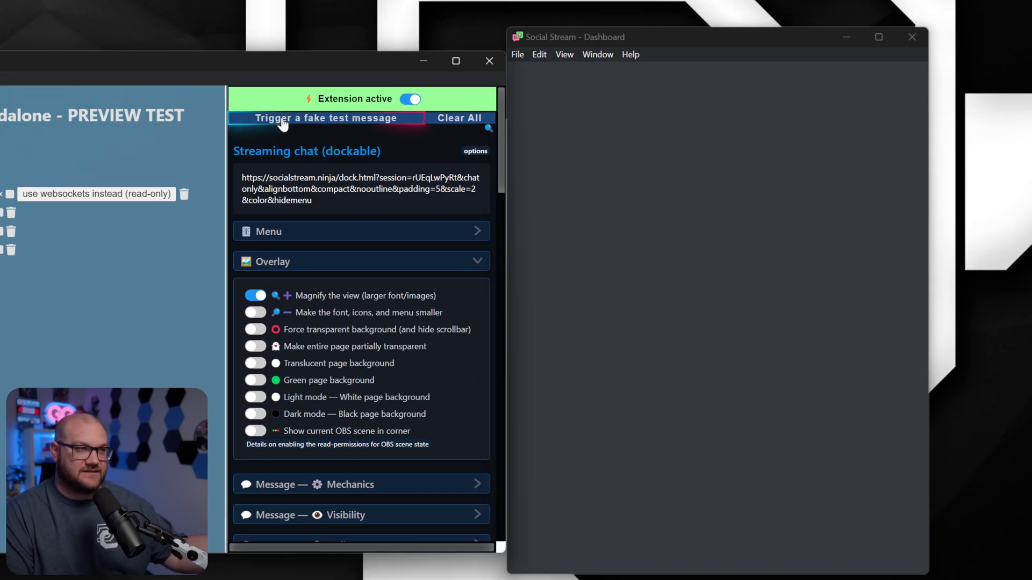
# - Trigger four fake test chat messages
pyautogui.click(328, 118)
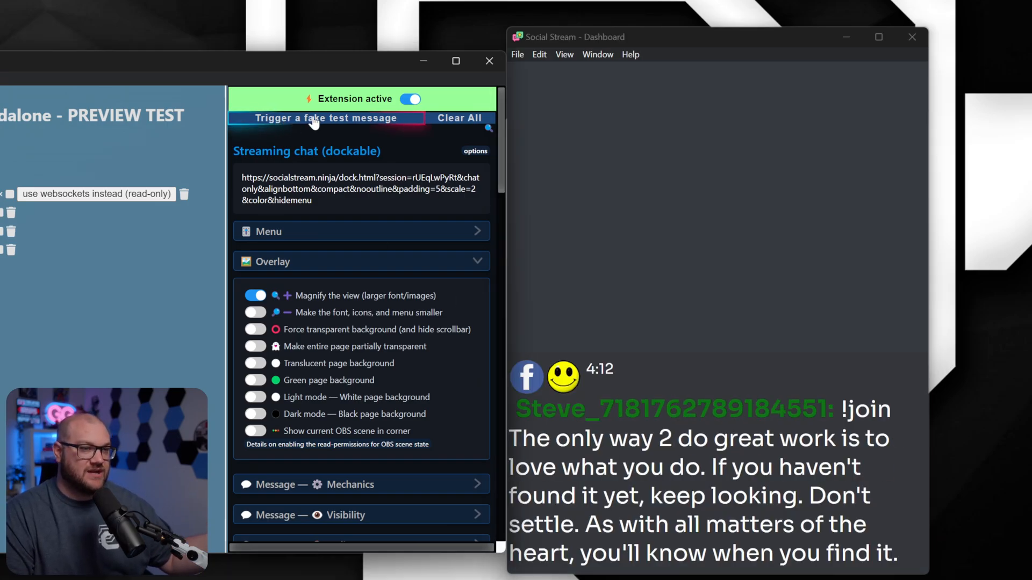
pyautogui.click(322, 118)
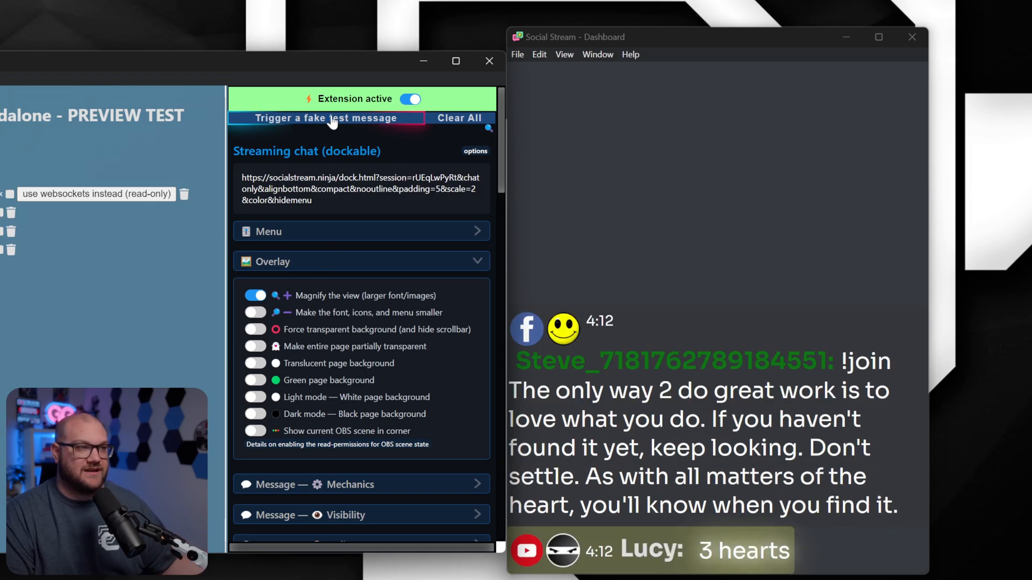
pyautogui.click(326, 118)
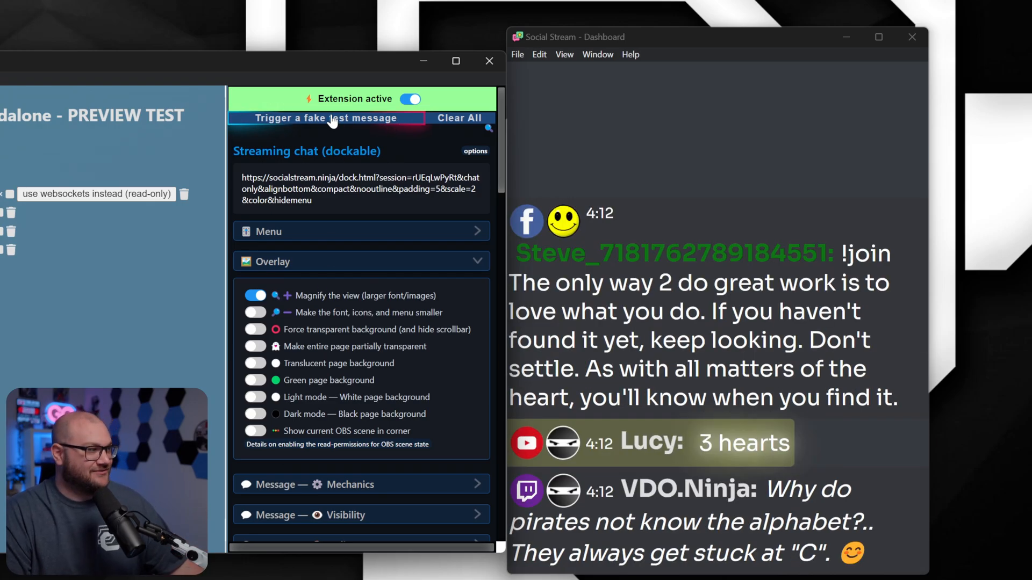
pyautogui.click(326, 118)
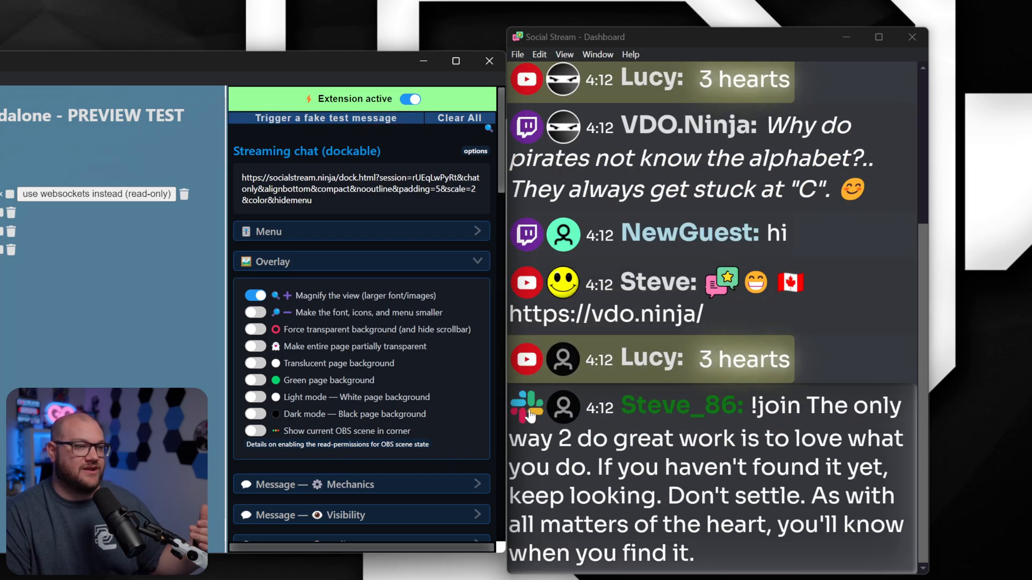
pyautogui.moveTo(580, 412)
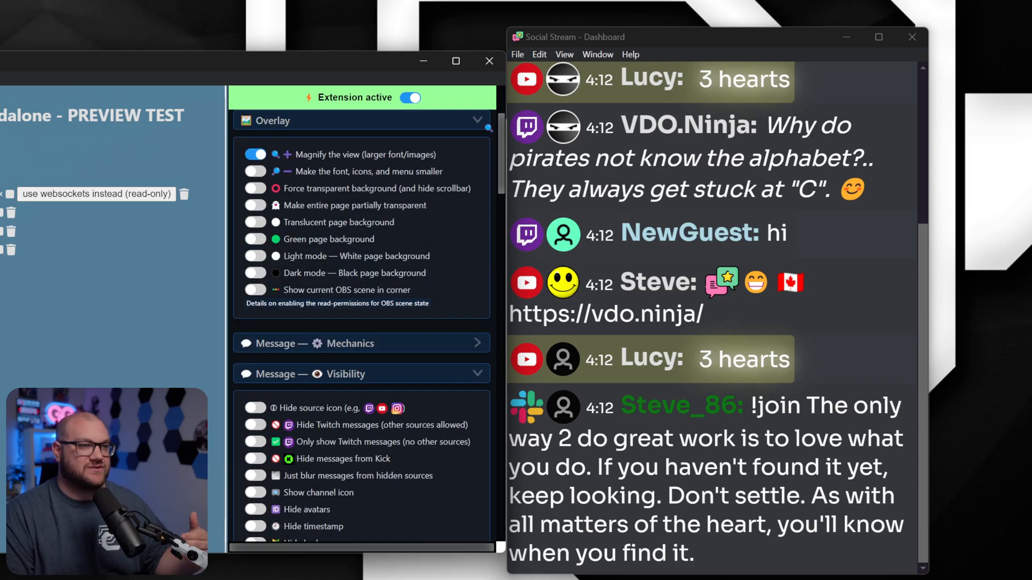
pyautogui.scroll(-3)
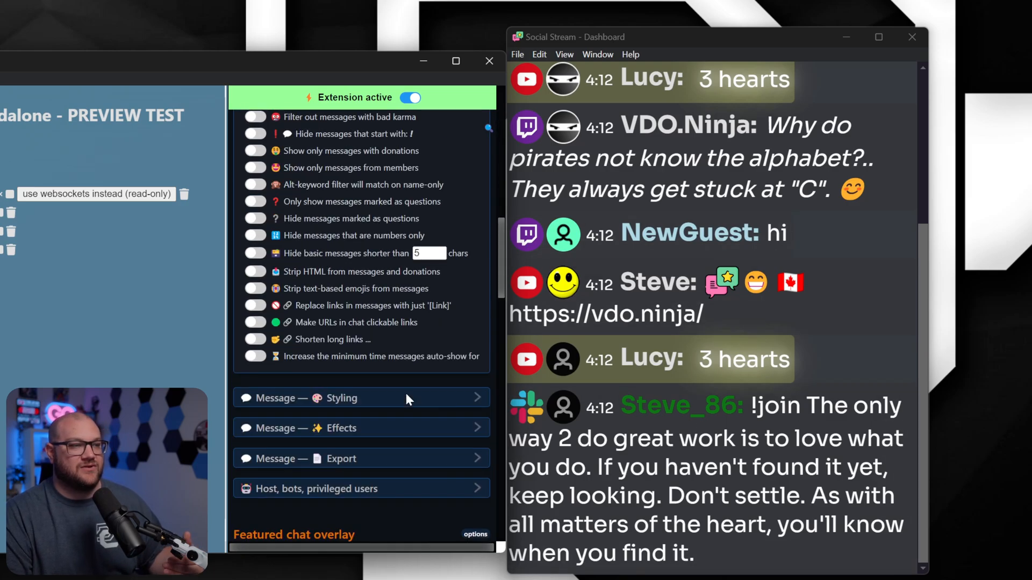
pyautogui.moveTo(332, 339)
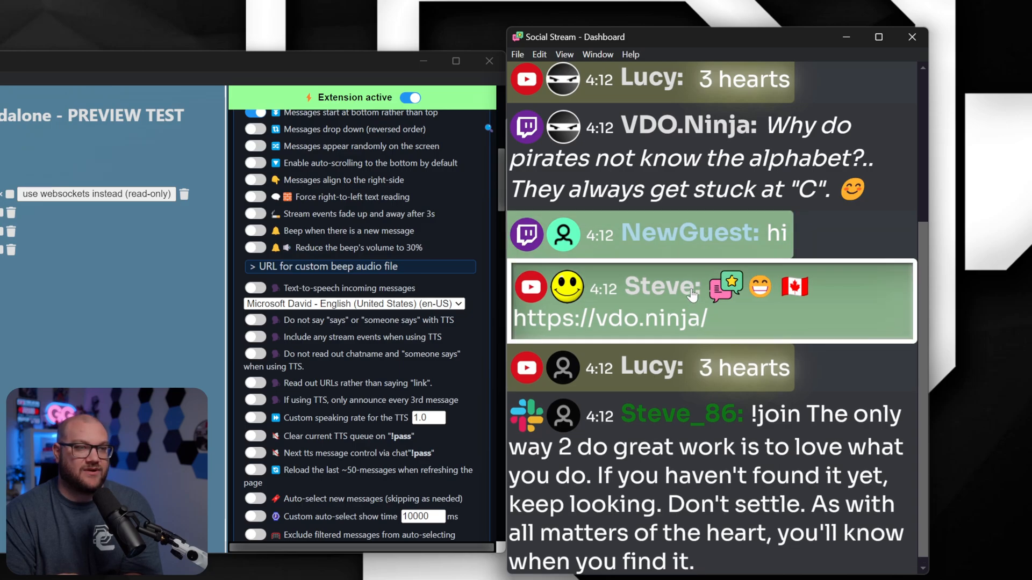
# - Open the action menu on NewGuest's 'hi' message
pyautogui.click(684, 237)
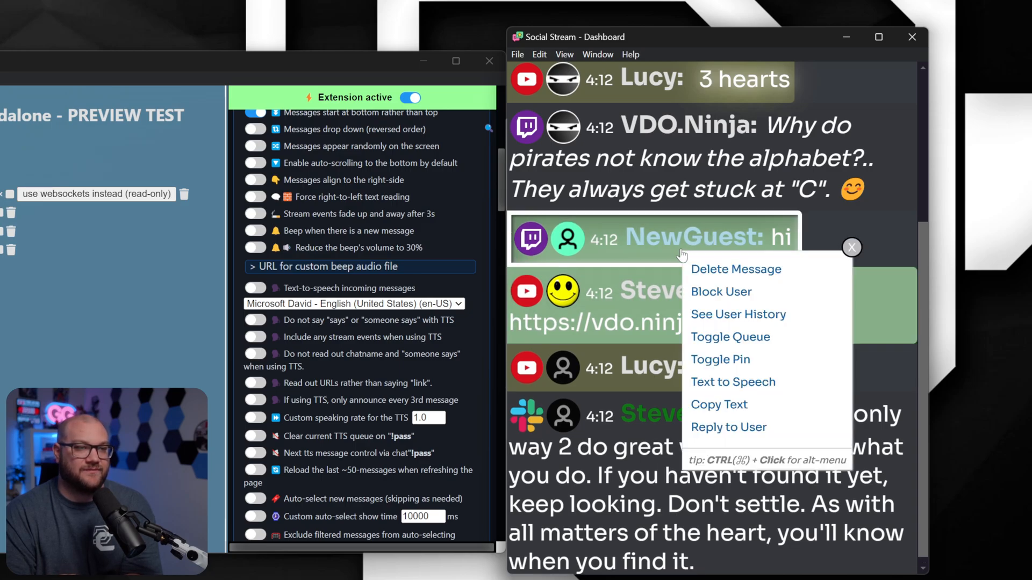
pyautogui.moveTo(721, 332)
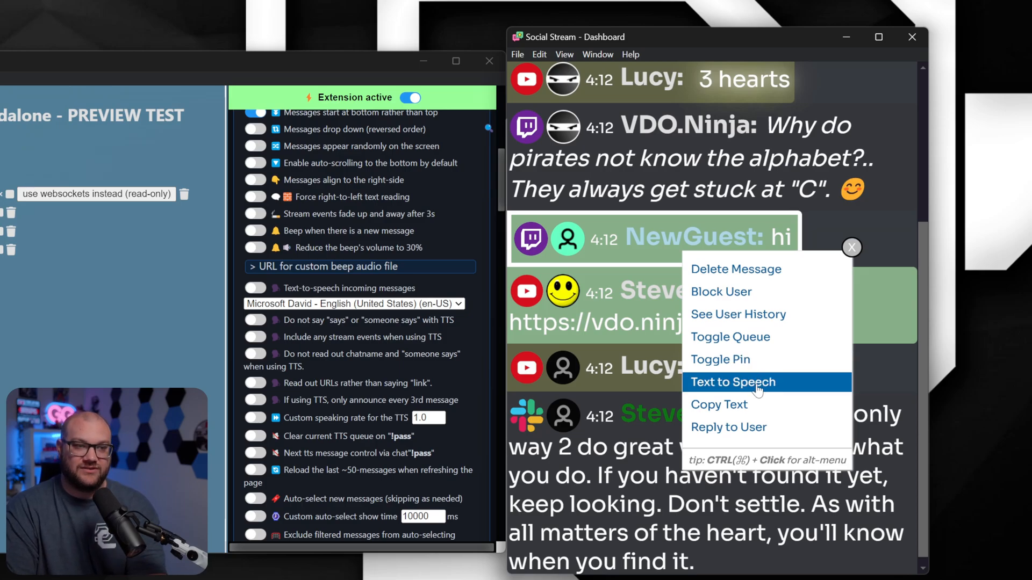
pyautogui.moveTo(742, 291)
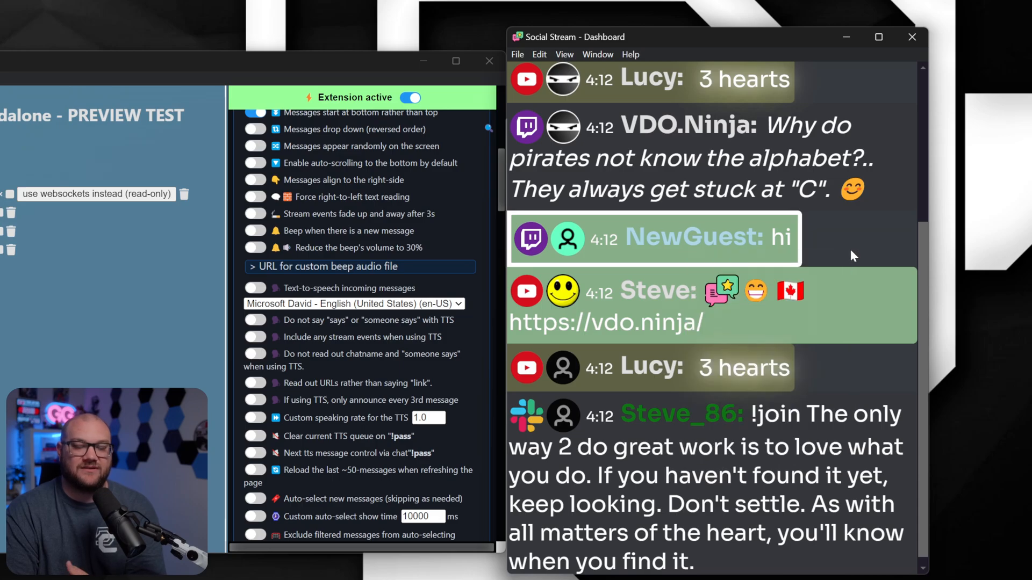
pyautogui.moveTo(689, 325)
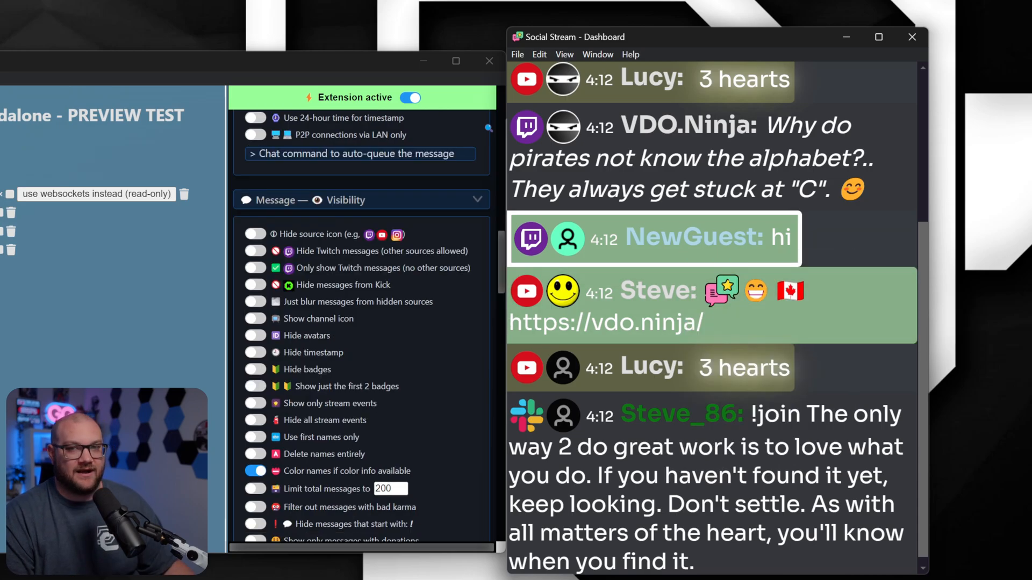
pyautogui.scroll(-3)
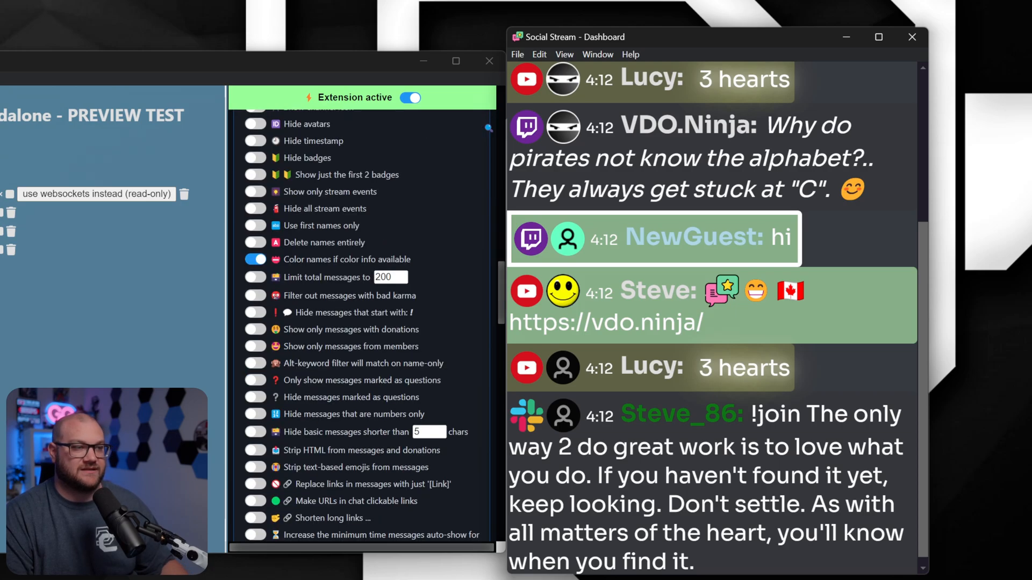
pyautogui.scroll(-3)
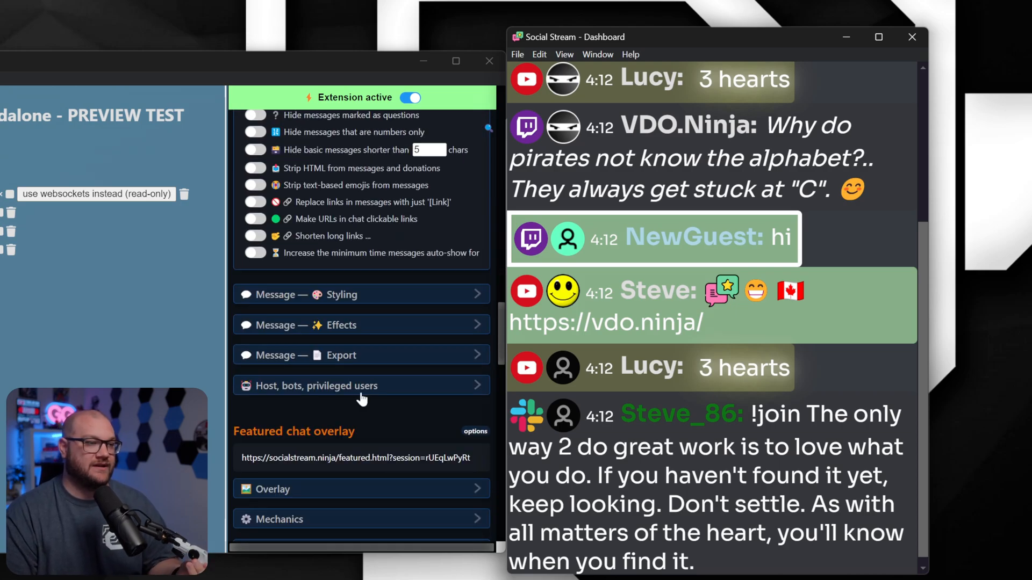
pyautogui.scroll(-3)
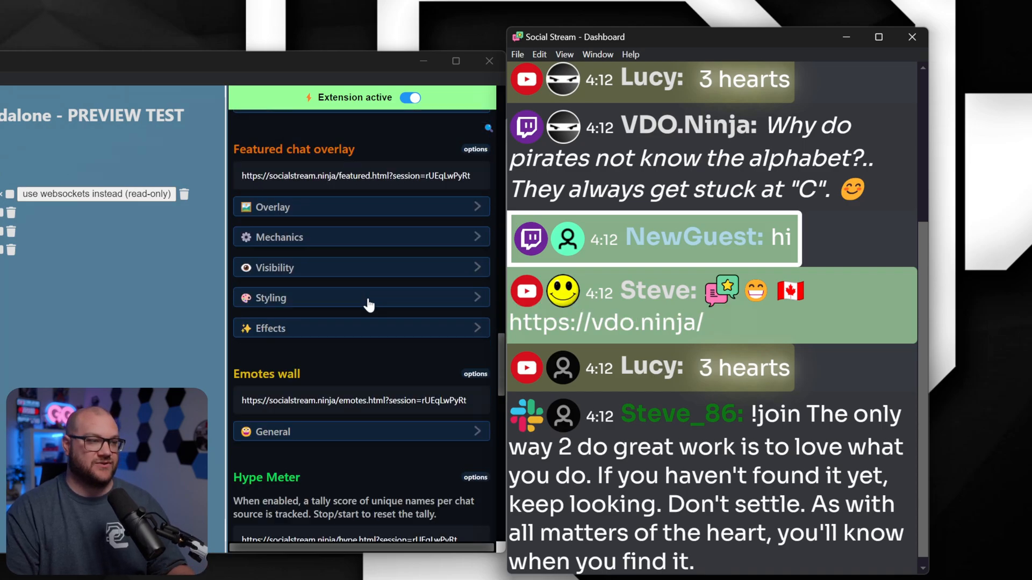
pyautogui.scroll(-3)
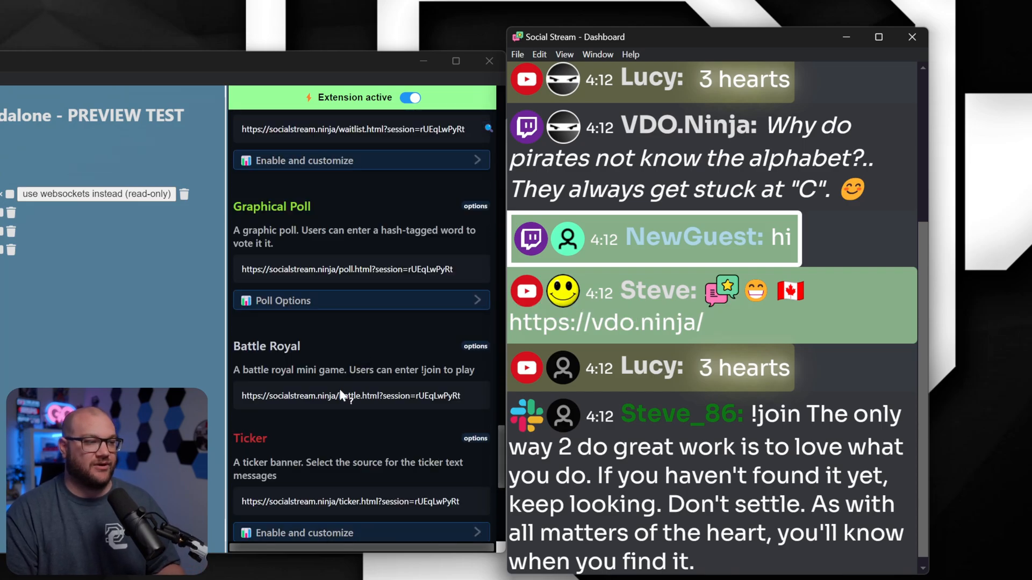
pyautogui.scroll(-3)
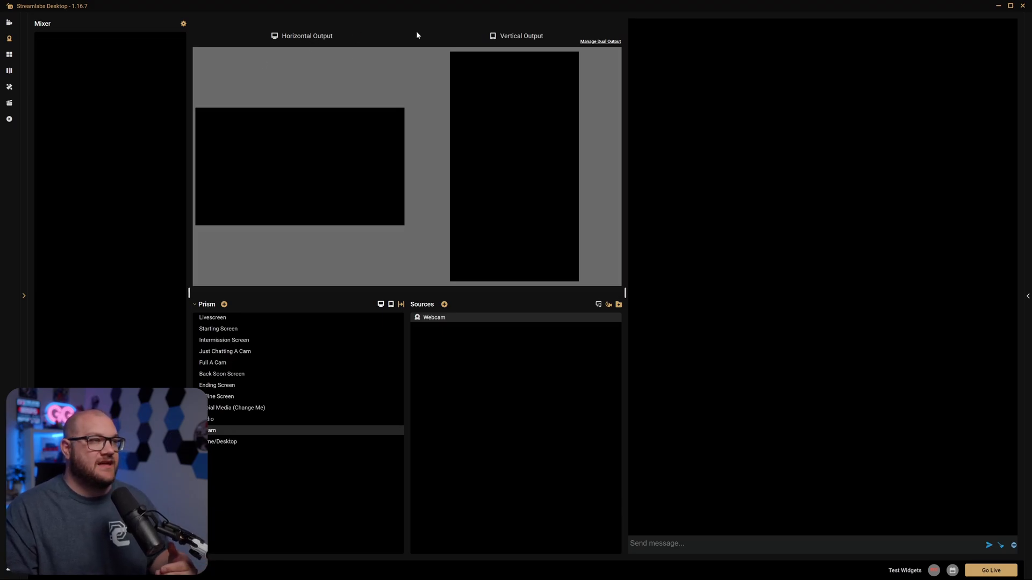
# - Select Livescreen, then the Intermission Screen scene in the Scenes list
pyautogui.click(213, 318)
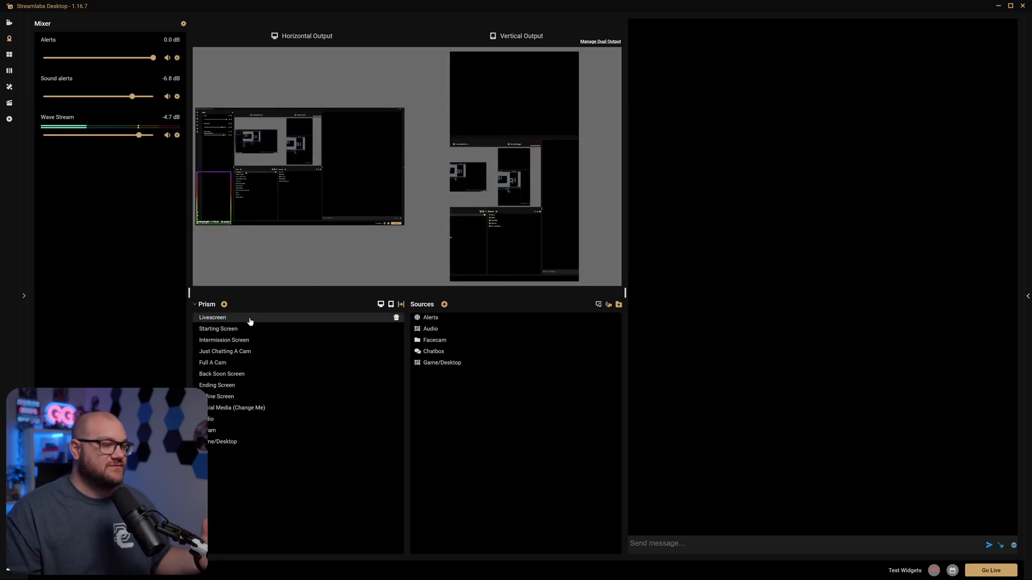
pyautogui.click(224, 340)
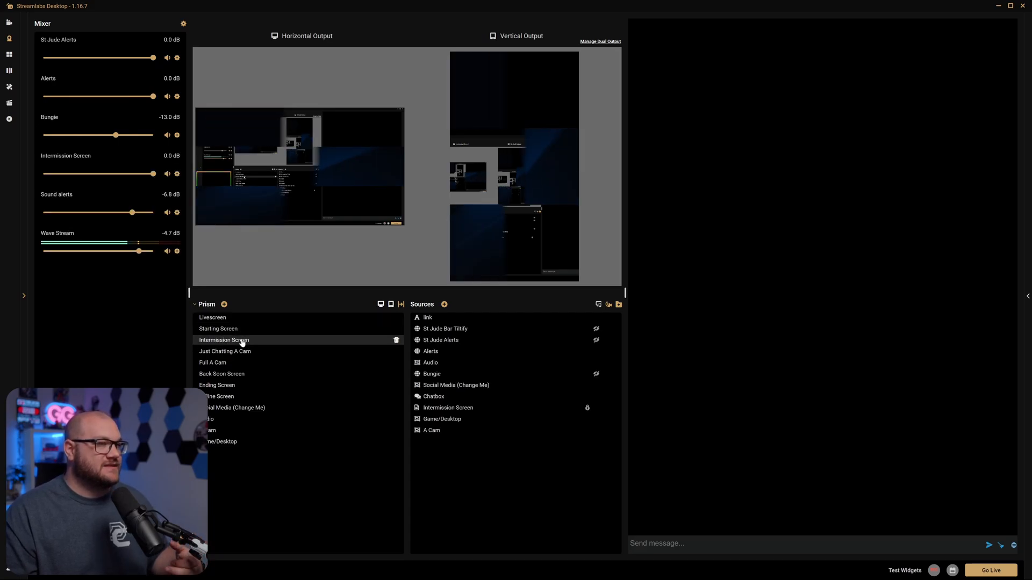
pyautogui.click(224, 340)
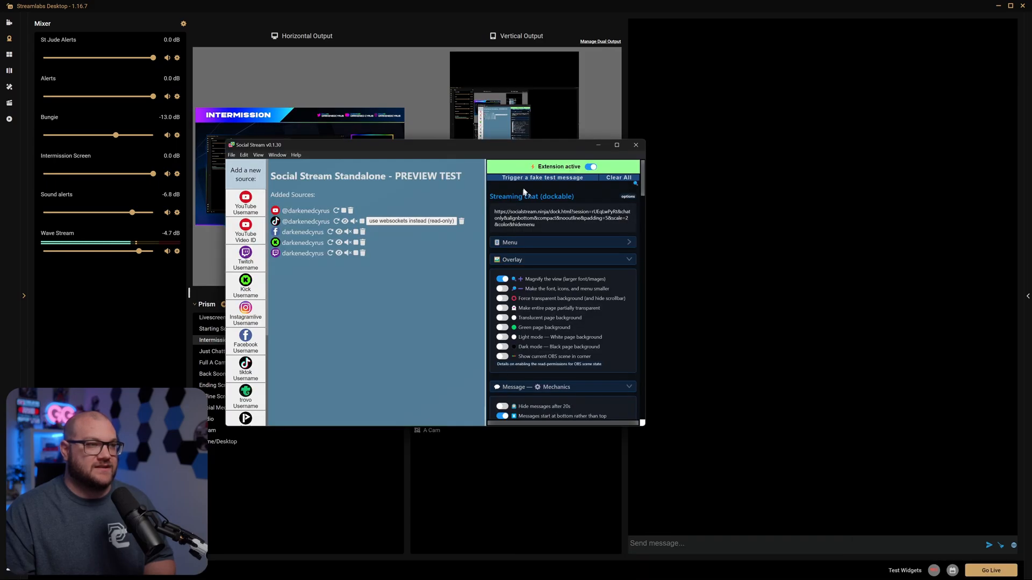
# - Trigger four fake test messages, moving the chat settings window aside midway
pyautogui.click(541, 178)
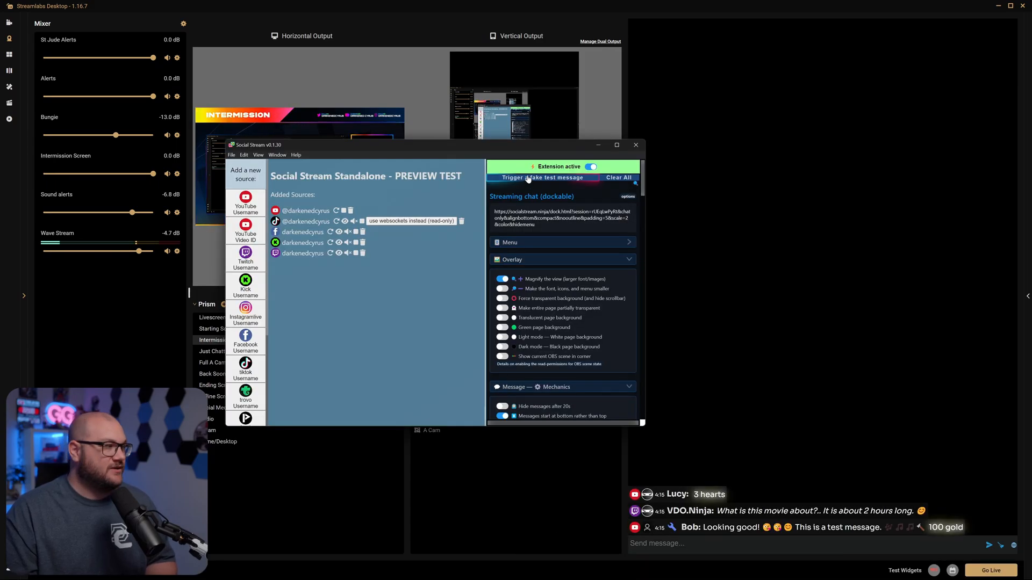
pyautogui.click(541, 178)
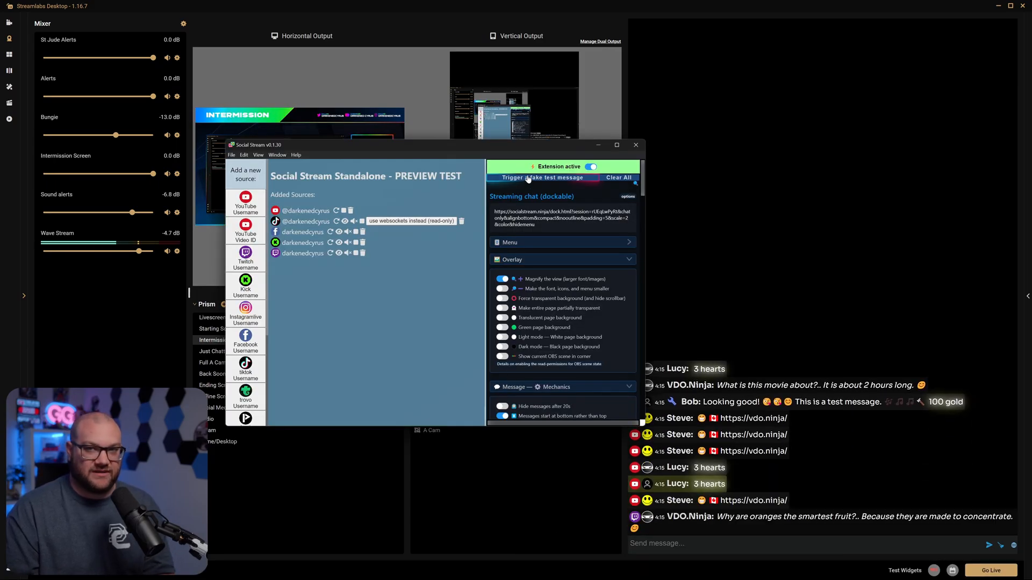
pyautogui.click(541, 178)
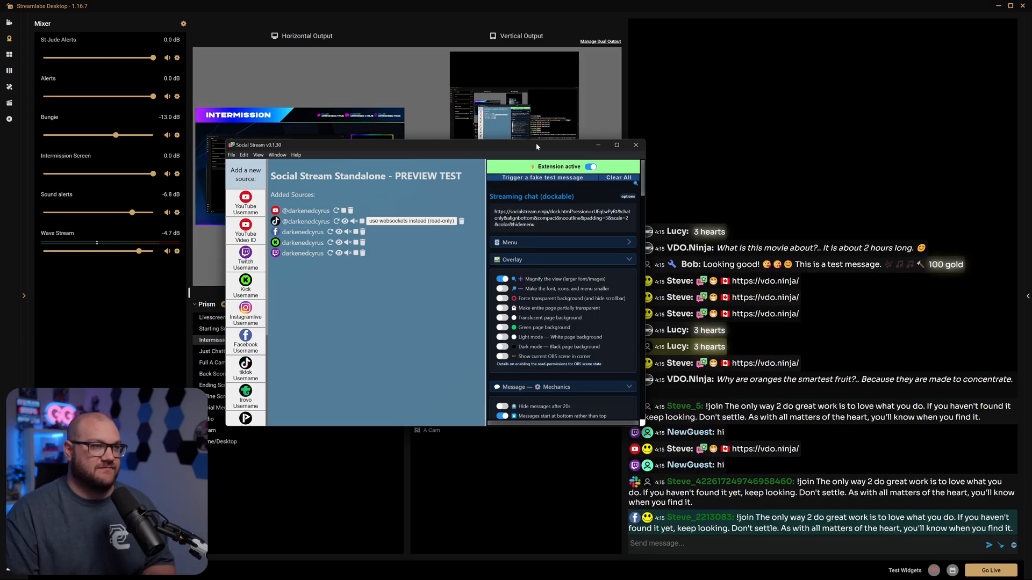
pyautogui.click(537, 178)
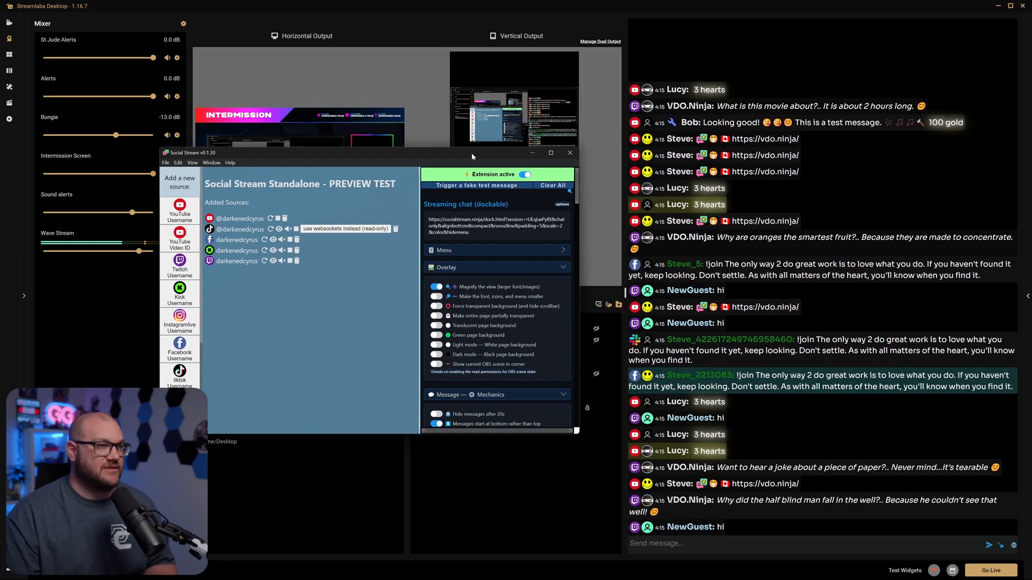
pyautogui.click(480, 185)
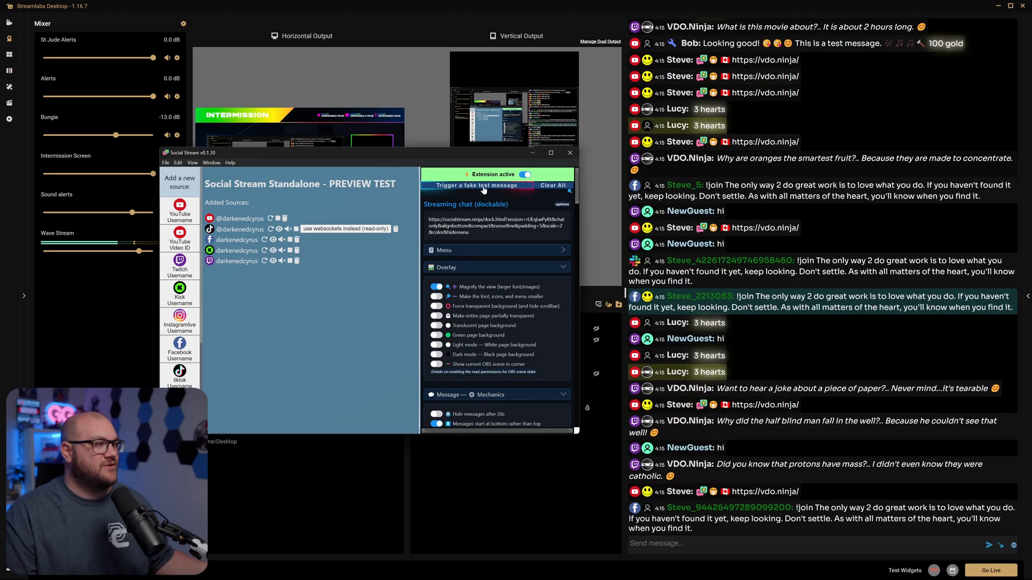